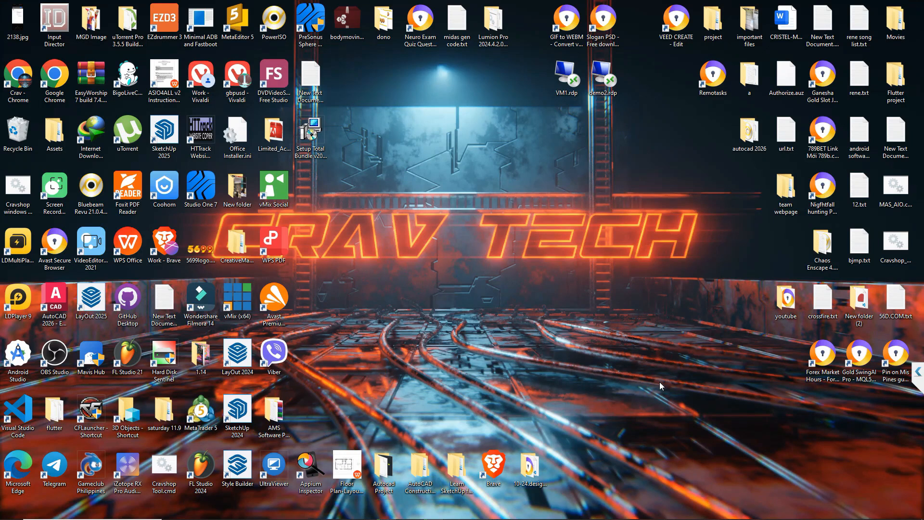
mouse_move(446, 370)
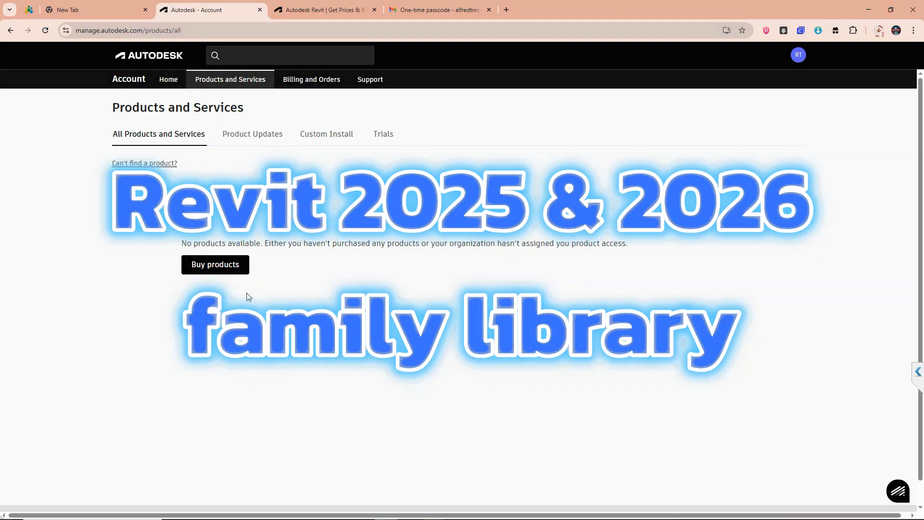
- Switch to the empty browser tab to search for 'revit 2025 family library download'
click(89, 10)
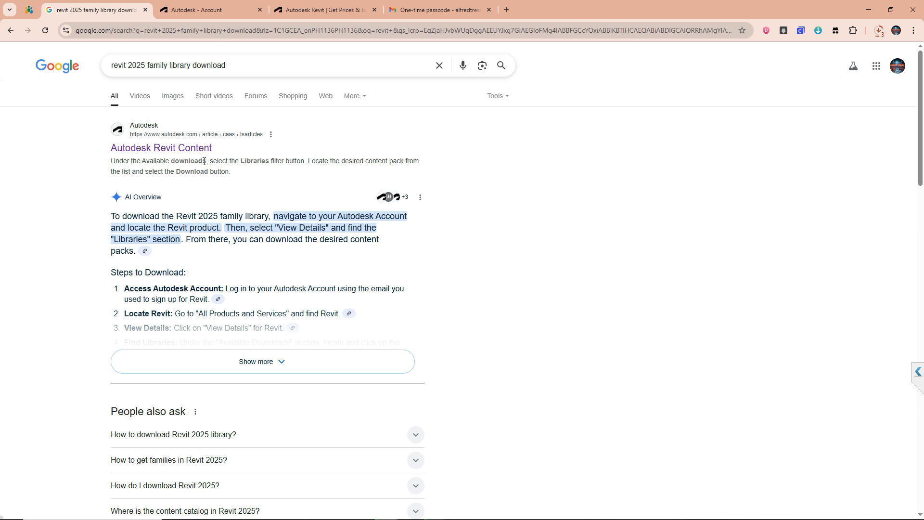
- Read the Autodesk Revit Content support article and highlight the 'filter by Libraries' advice
click(161, 148)
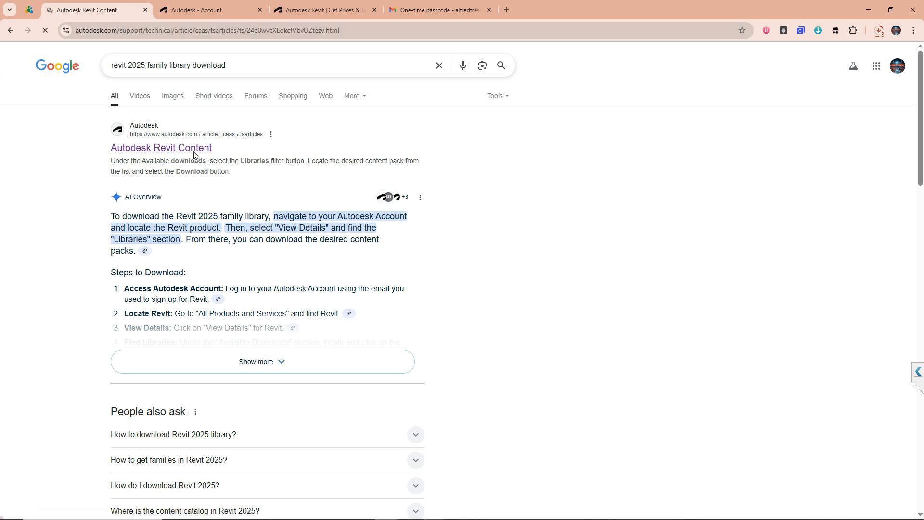
click(161, 148)
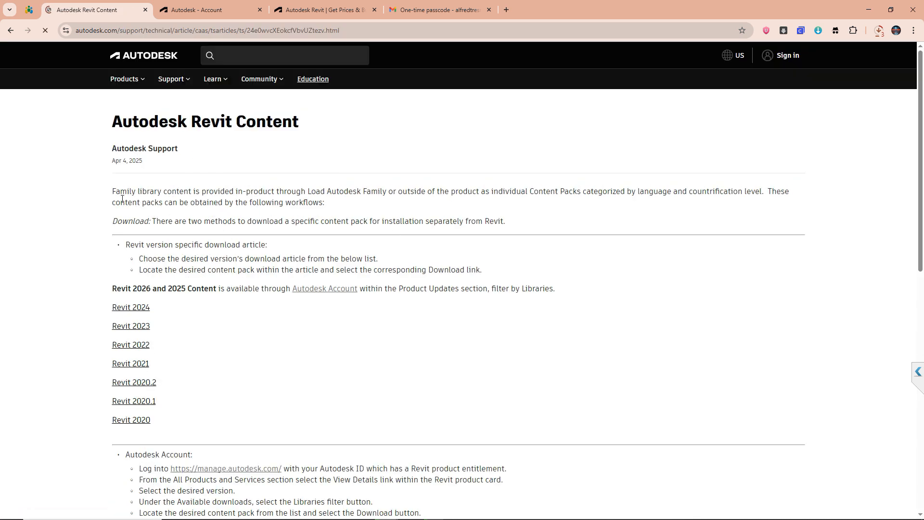
drag(112, 191, 504, 221)
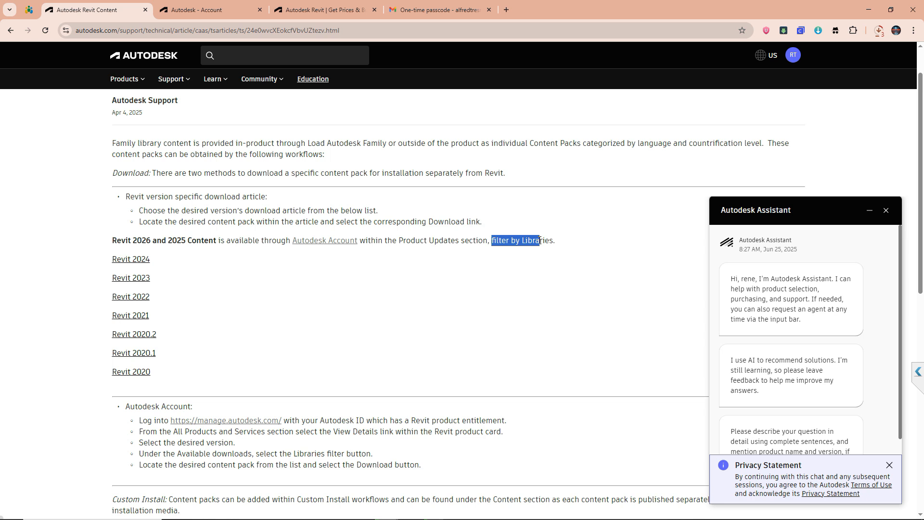
- Return to the Revit product page and start signing in to the Autodesk account
click(324, 240)
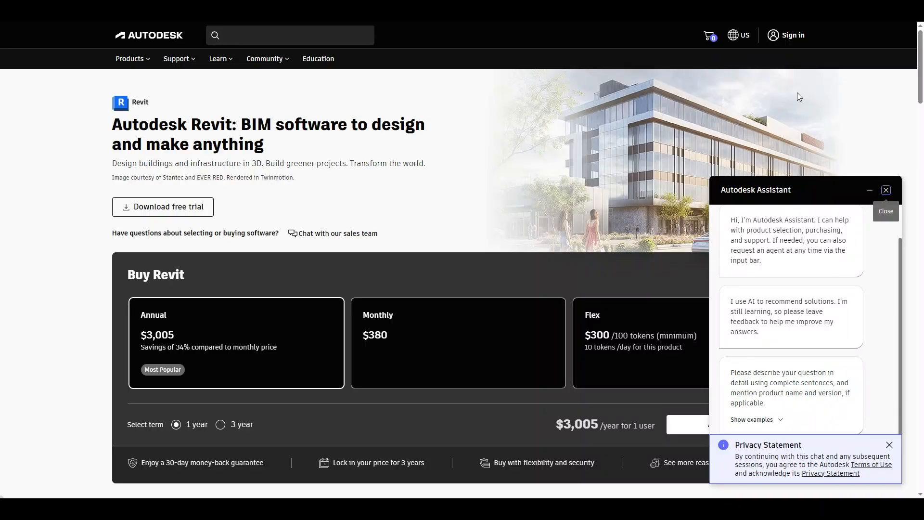
click(885, 190)
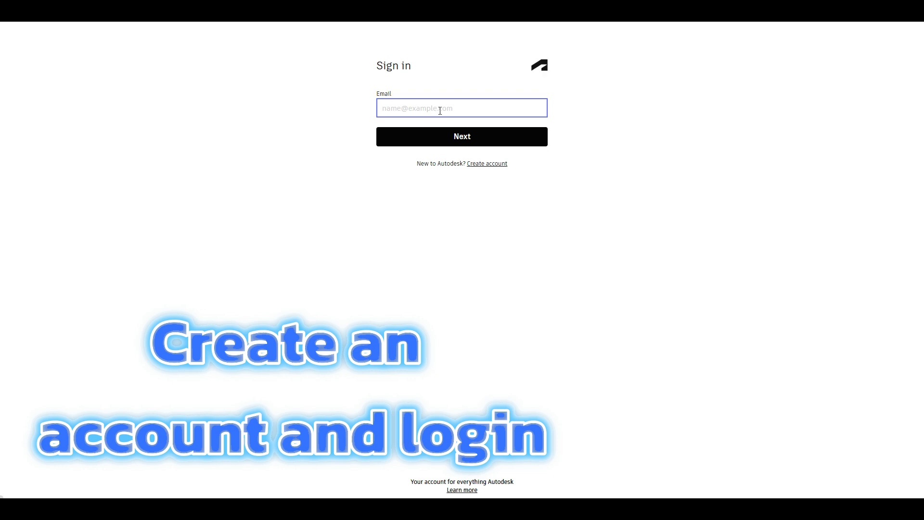
- Sign in with email and password, then confirm the emailed verification code with 'Don't ask again' ticked
click(461, 136)
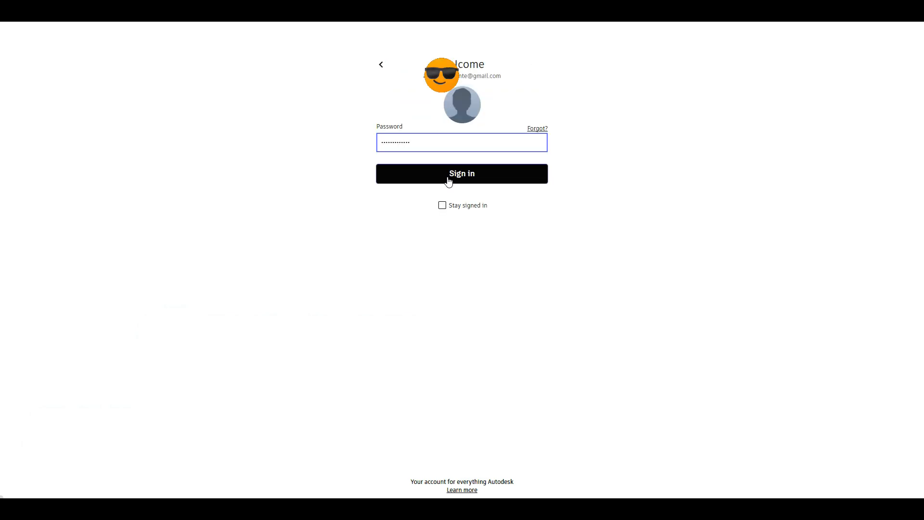
click(461, 173)
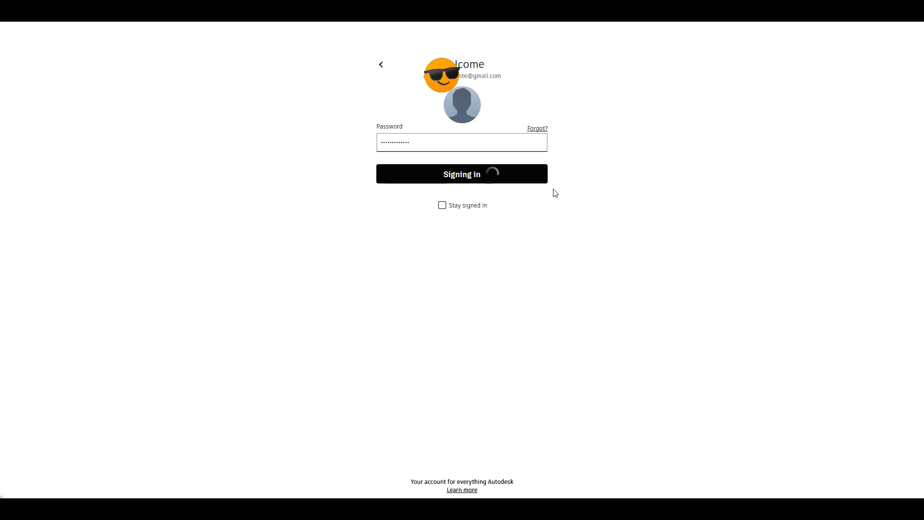
click(461, 173)
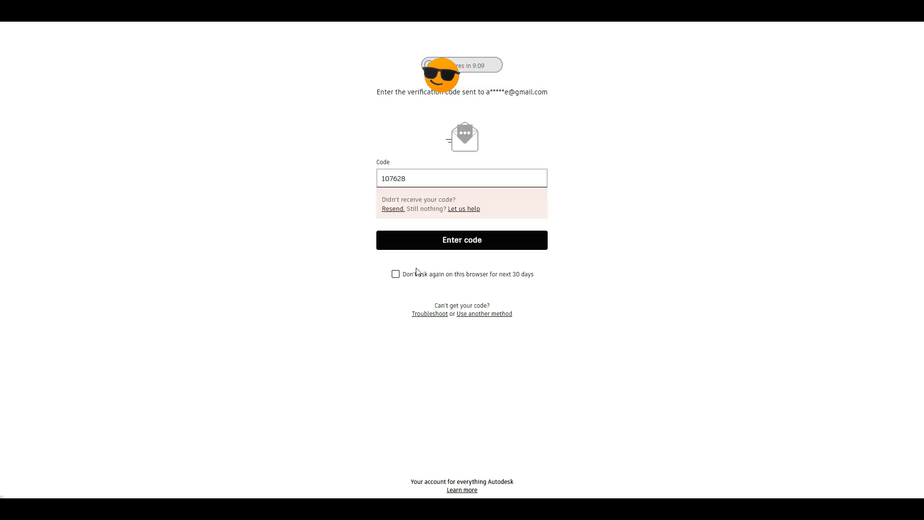
click(395, 274)
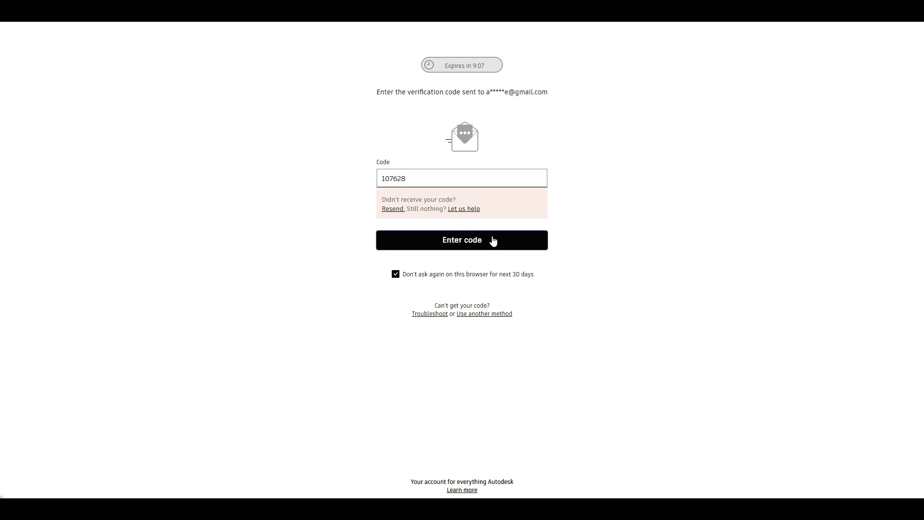
click(461, 240)
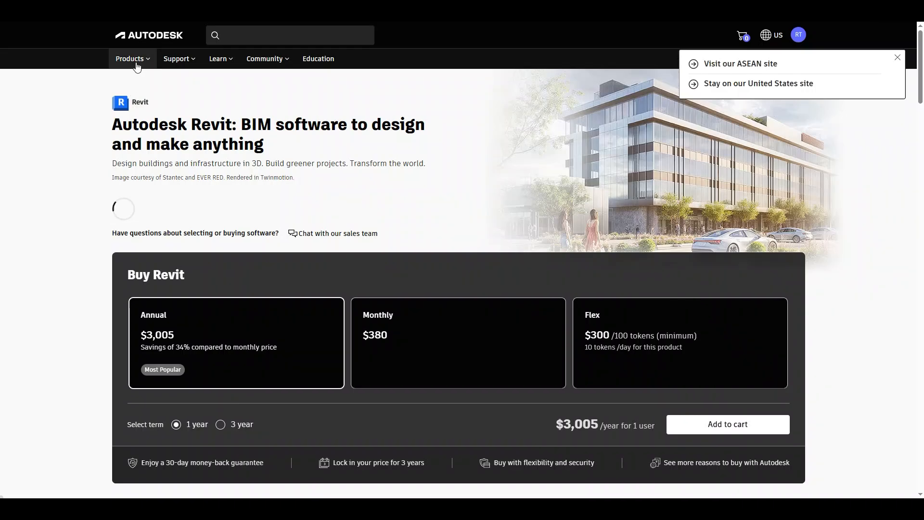
- Go to the Revit product page from the Products menu, then to the Autodesk Account home
click(129, 58)
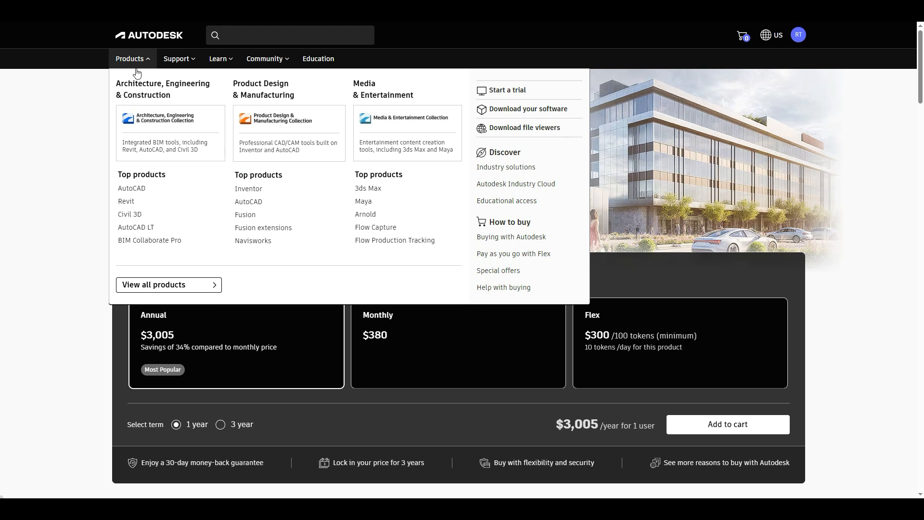
mouse_move(126, 202)
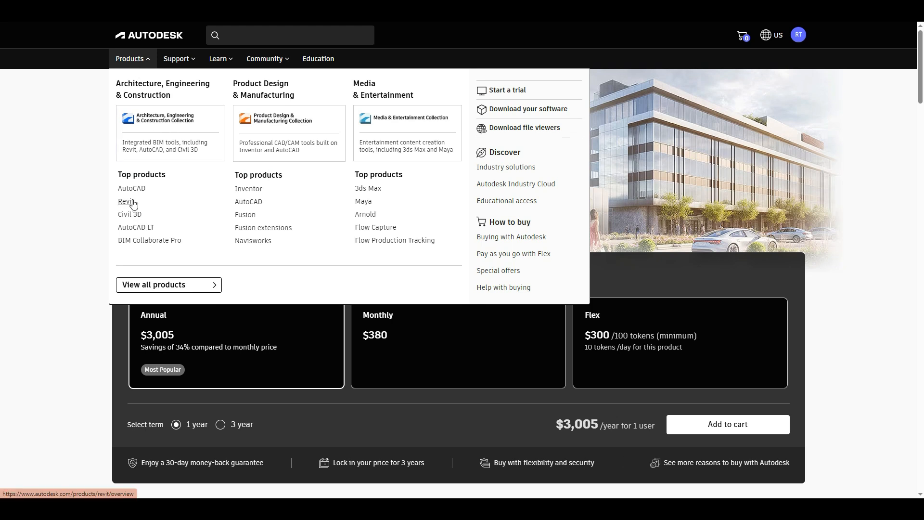
click(125, 202)
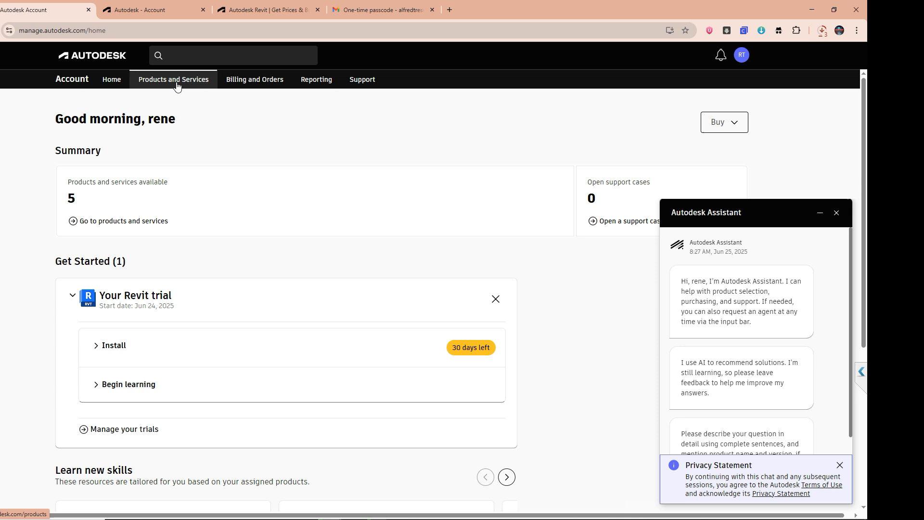
- Show all products and services and view the Revit 2026 details page
click(174, 80)
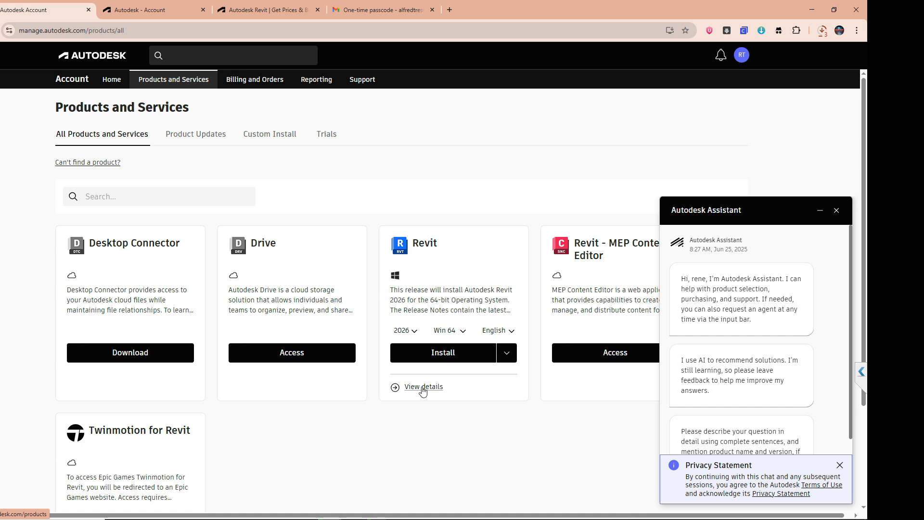
click(835, 211)
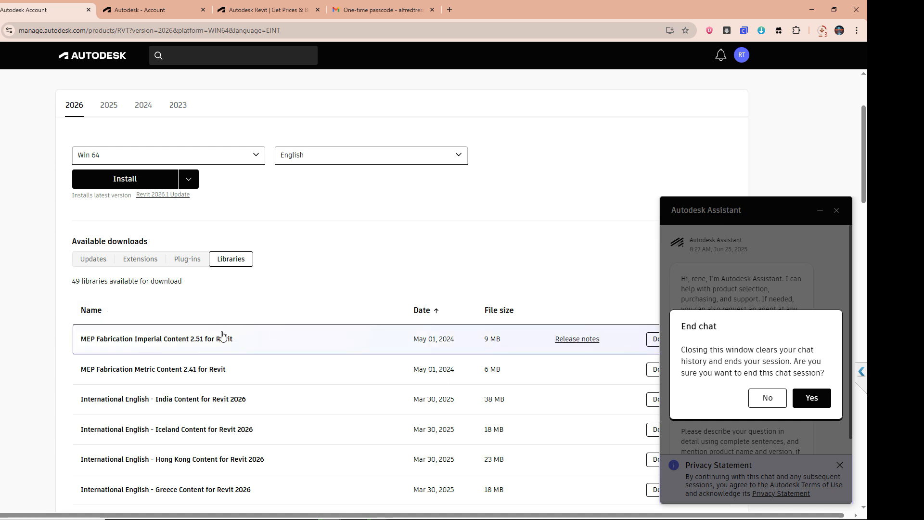
- Scroll the Revit 2026 Libraries list to the regional packs such as Canada, Belgium, Finland, EURO and Egypt
scroll(down, 3)
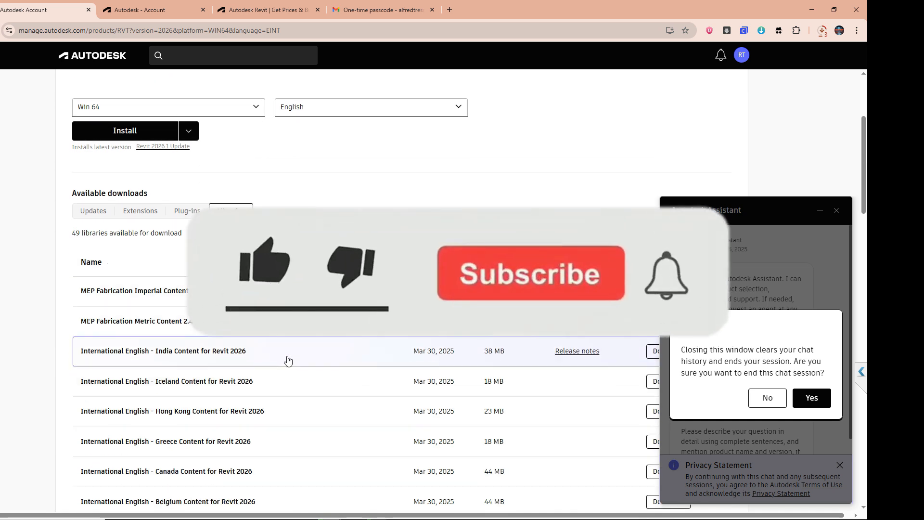
scroll(down, 3)
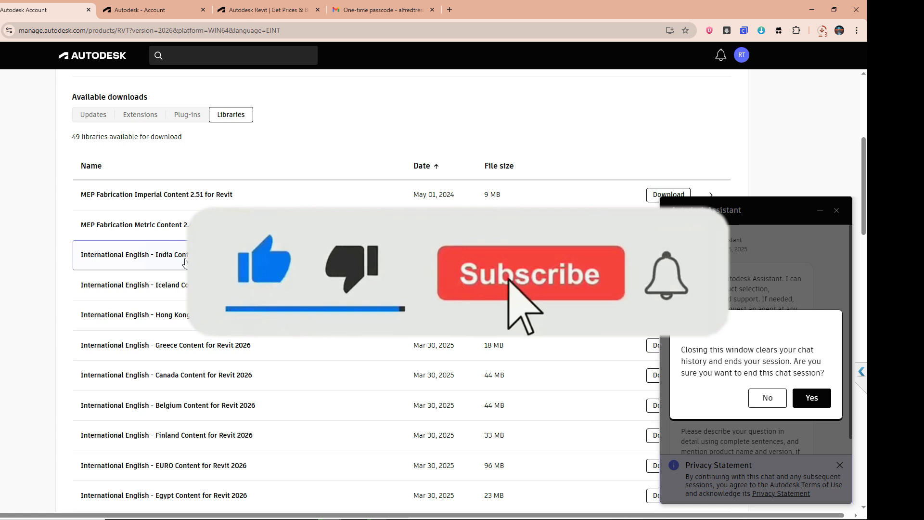